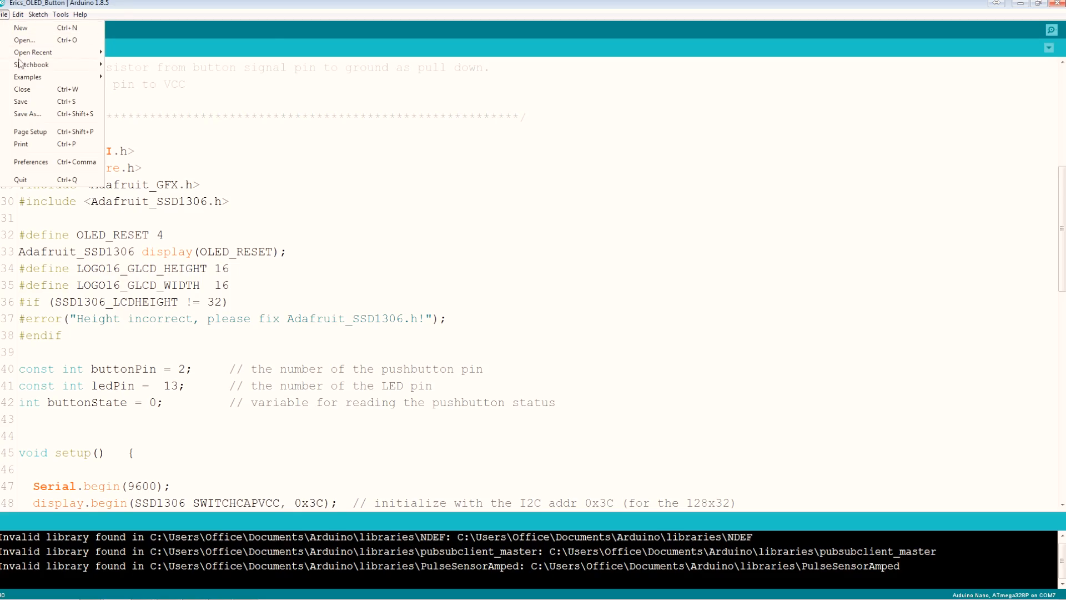
# Review the Button example's circuit notes and buttonPin/ledPin constants before returning to Erics_OLED_Button
pyautogui.click(37, 14)
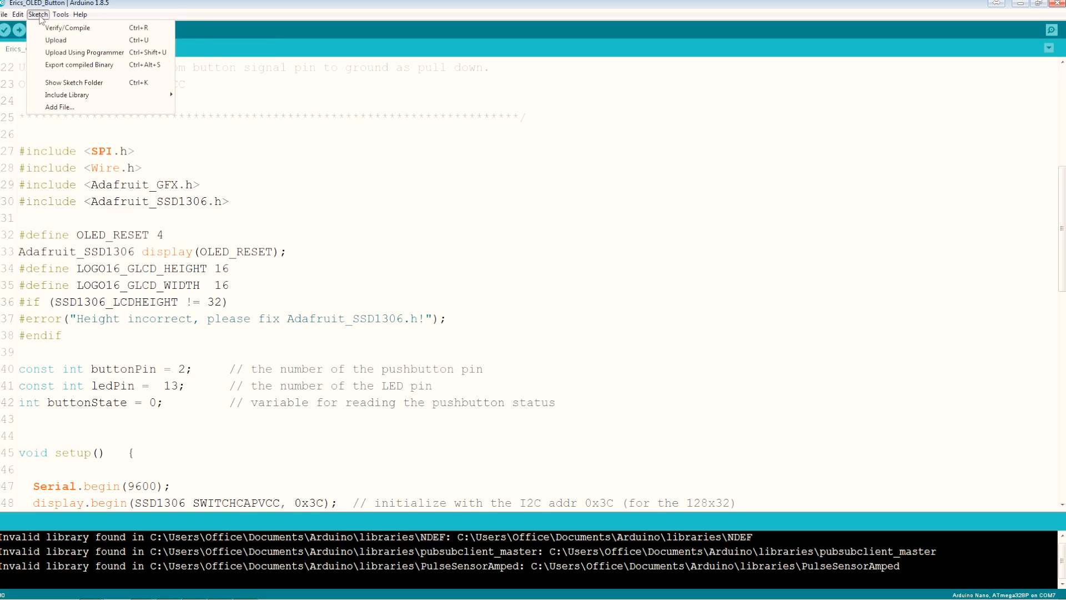
pyautogui.click(5, 14)
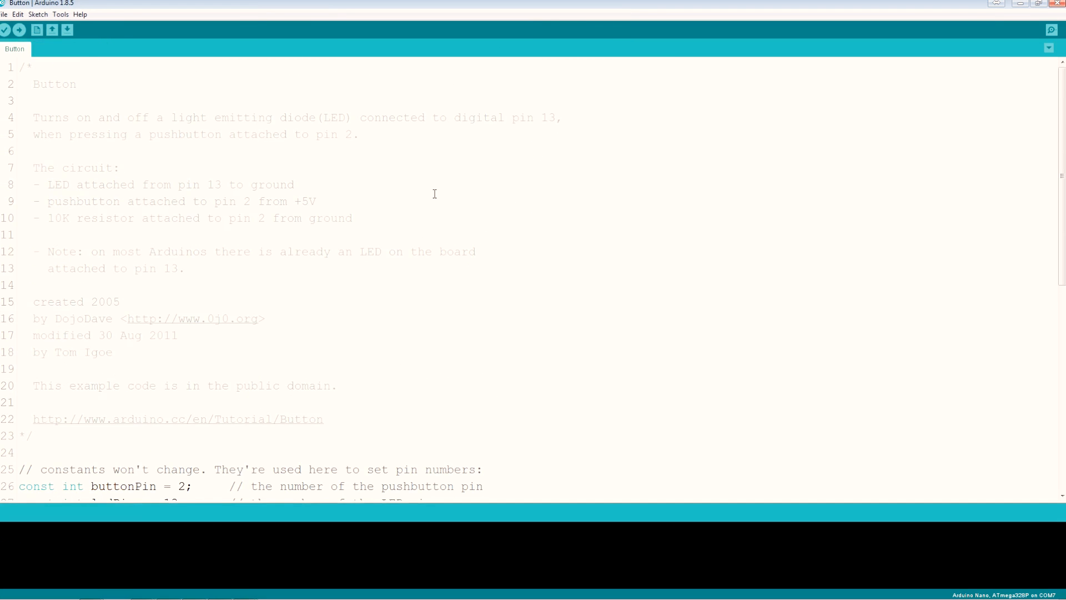
pyautogui.scroll(-3)
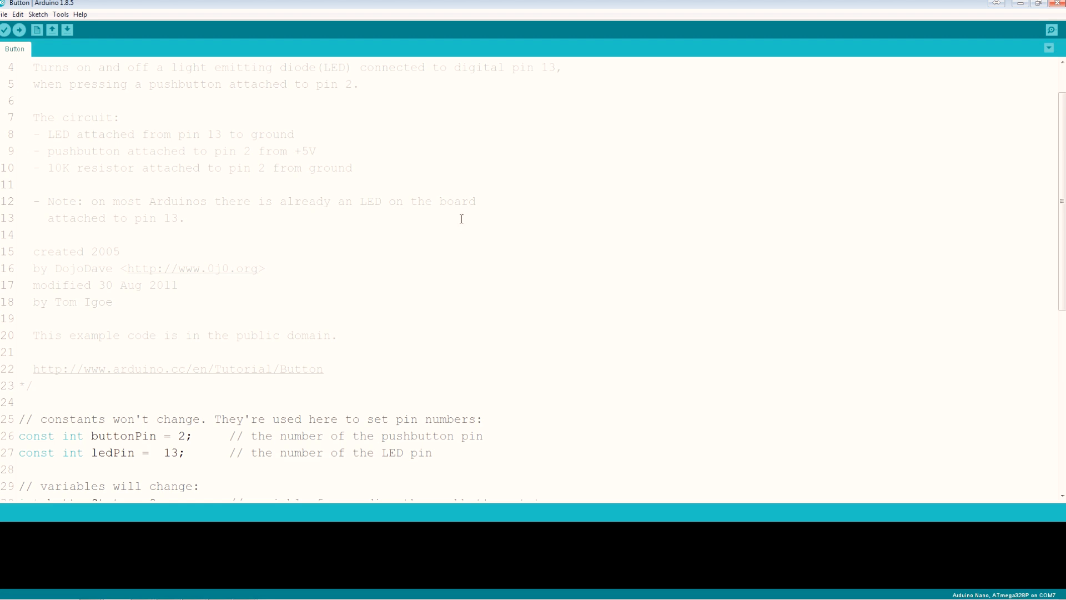
pyautogui.moveTo(156, 151)
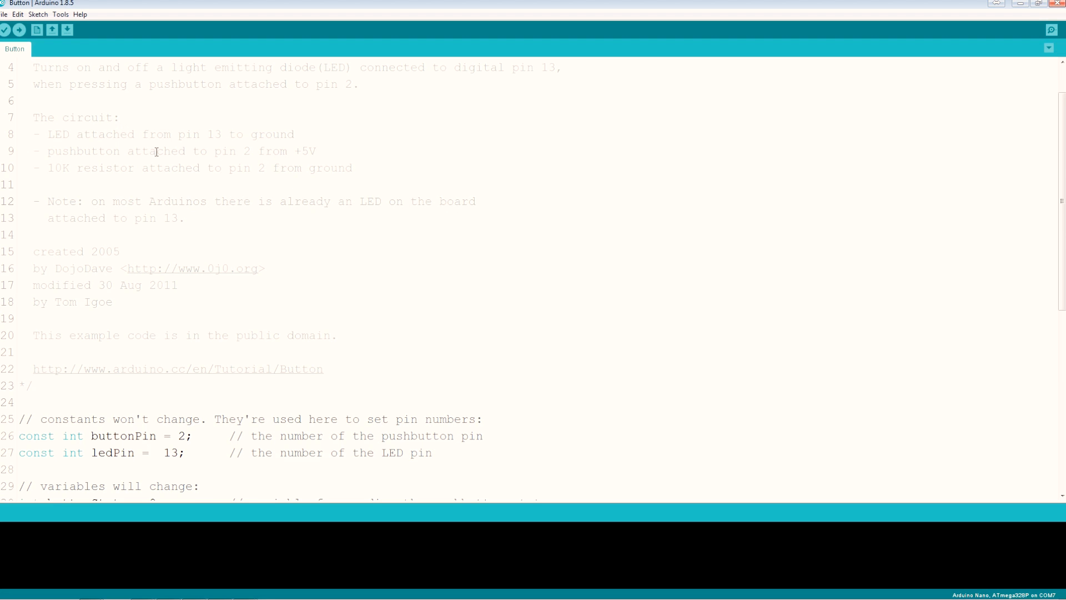
pyautogui.scroll(-3)
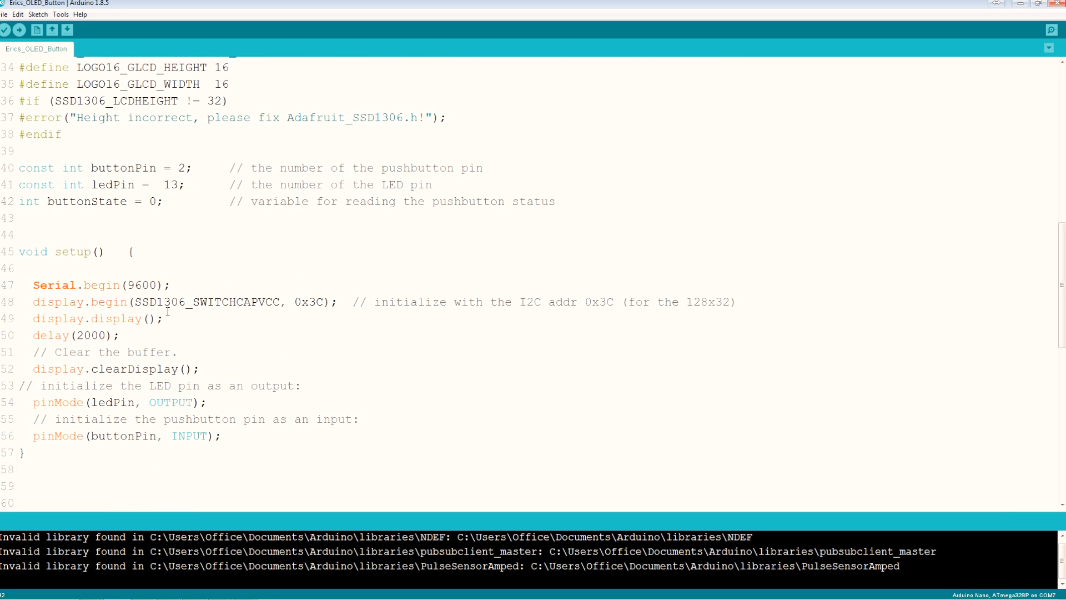
pyautogui.scroll(-3)
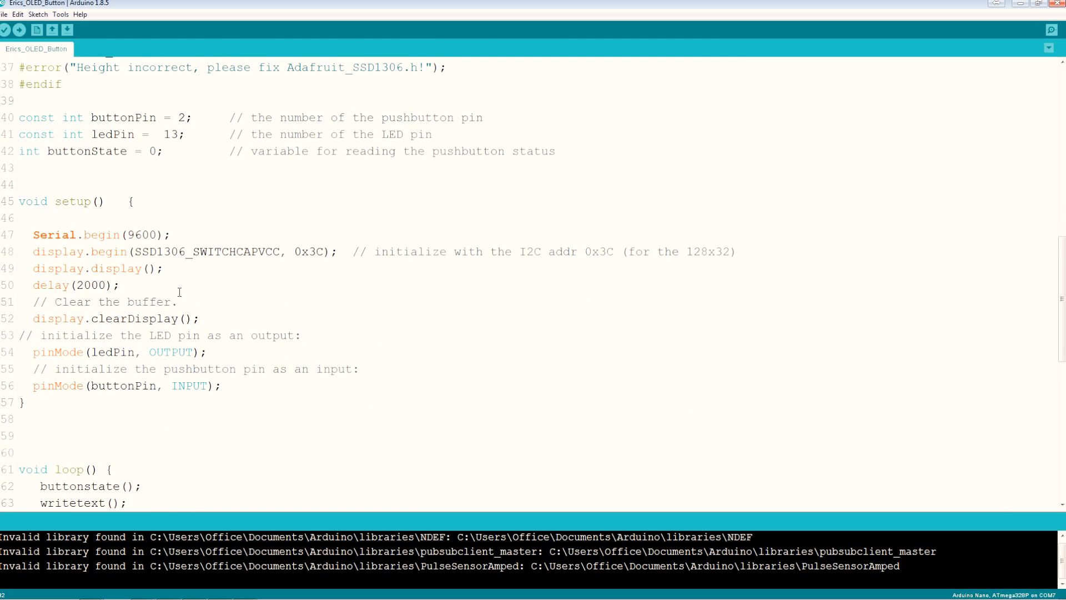
pyautogui.scroll(-3)
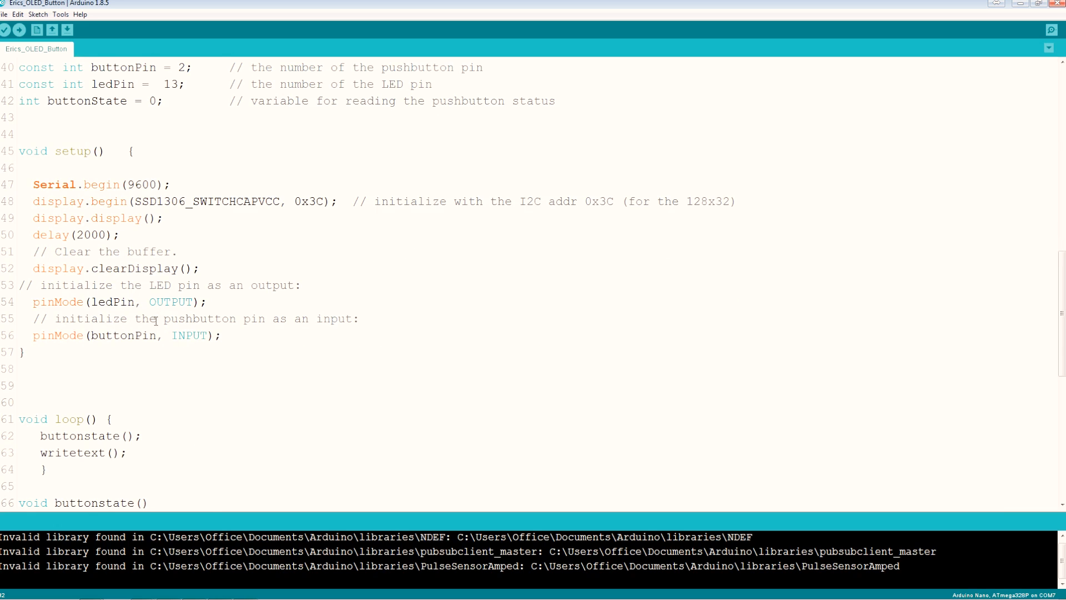
pyautogui.scroll(-3)
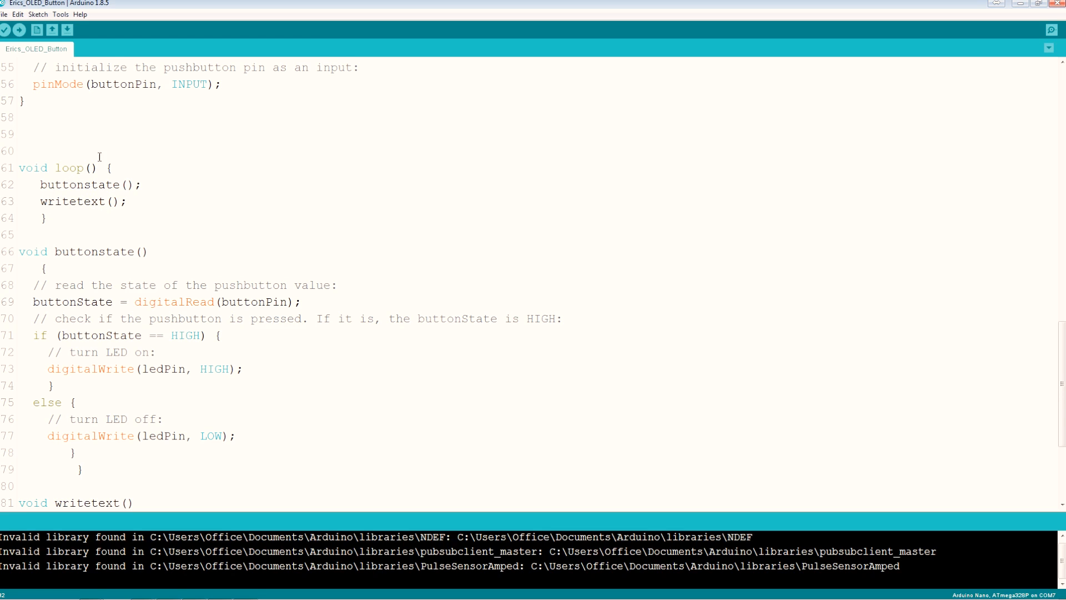
pyautogui.moveTo(68, 247)
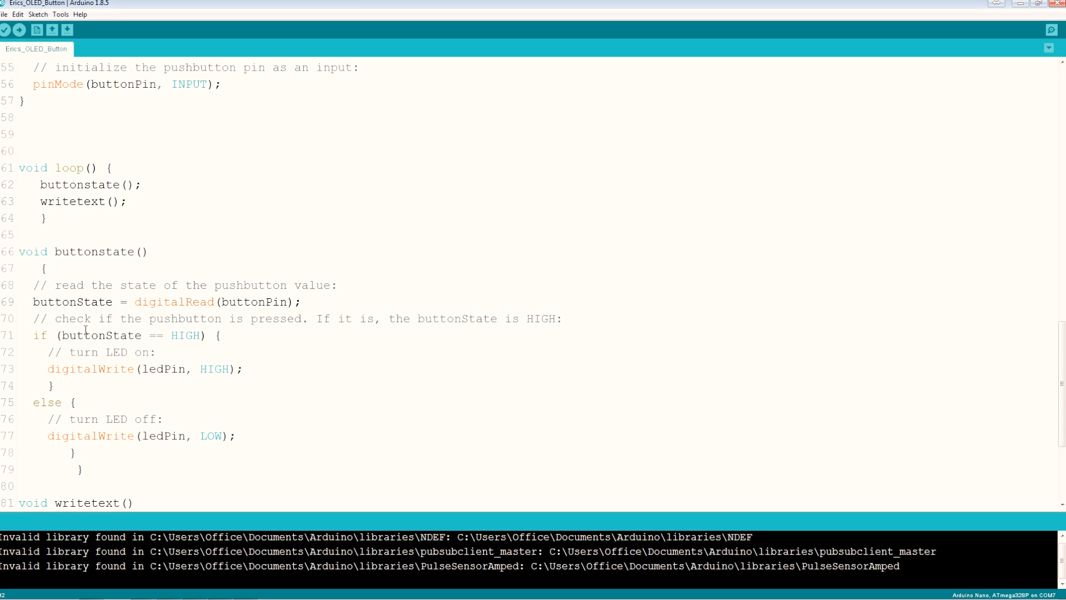
pyautogui.moveTo(250, 380)
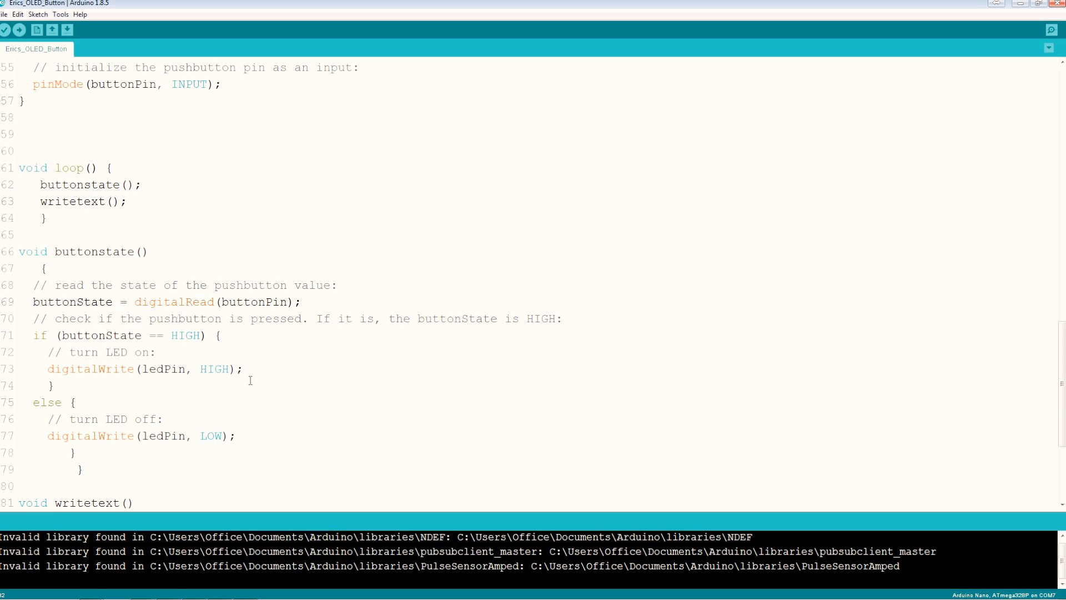
pyautogui.moveTo(337, 404)
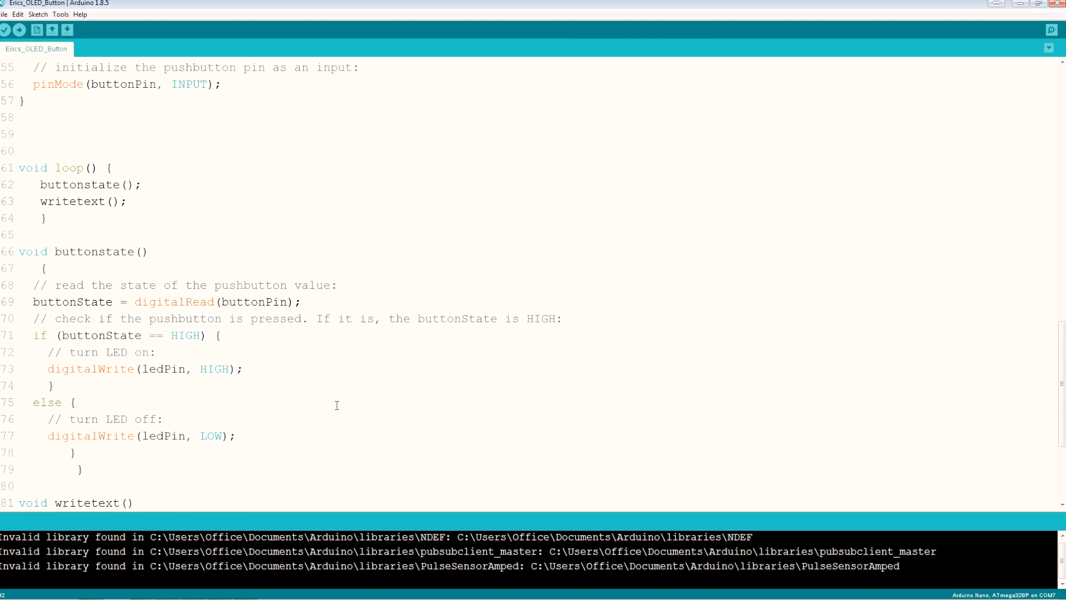
pyautogui.scroll(-3)
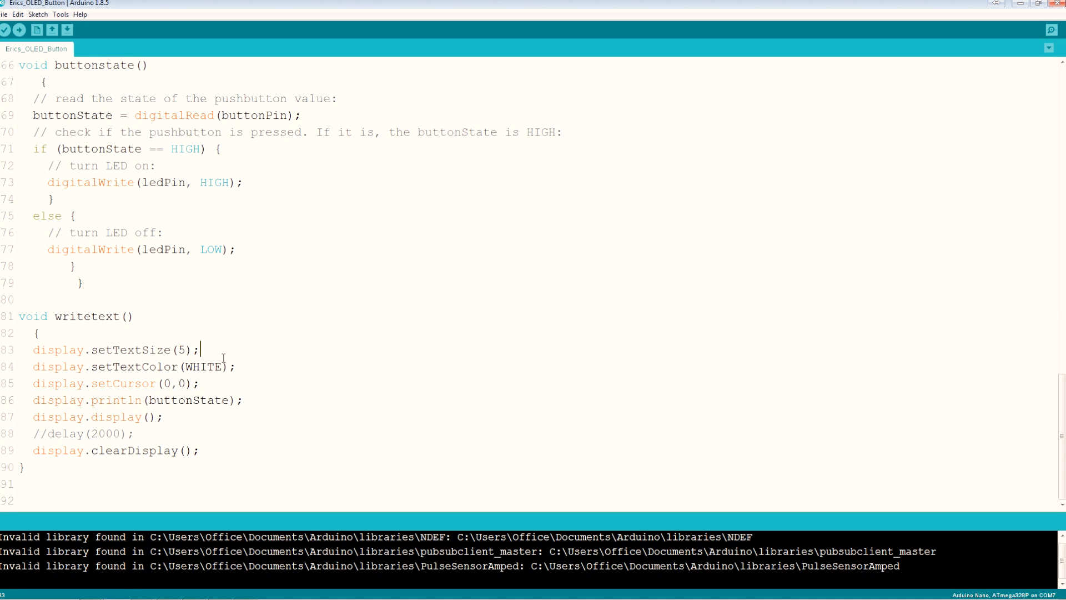
pyautogui.click(147, 400)
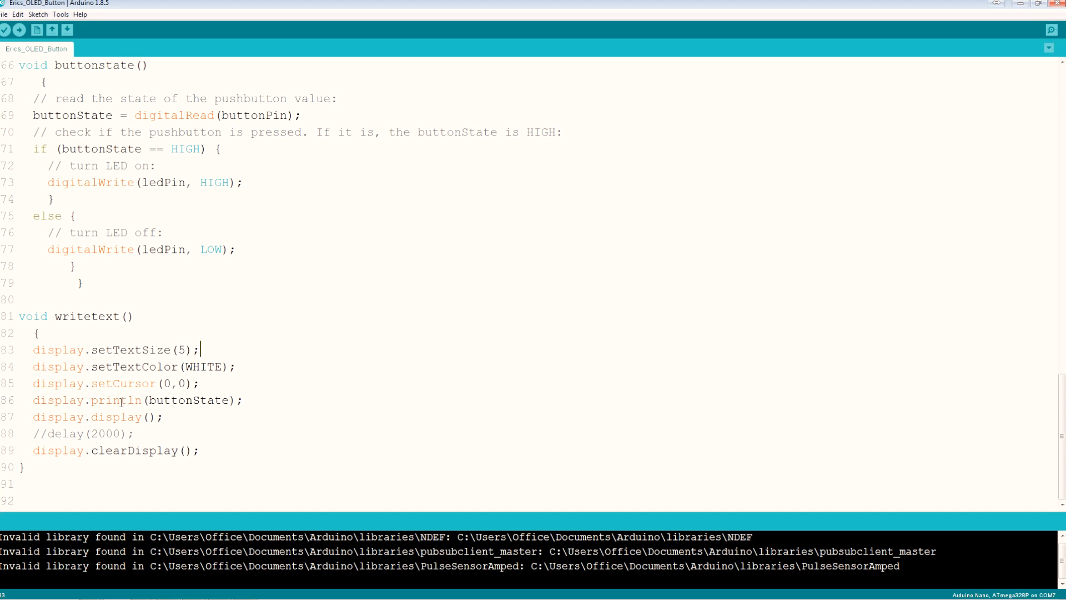
pyautogui.doubleClick(150, 400)
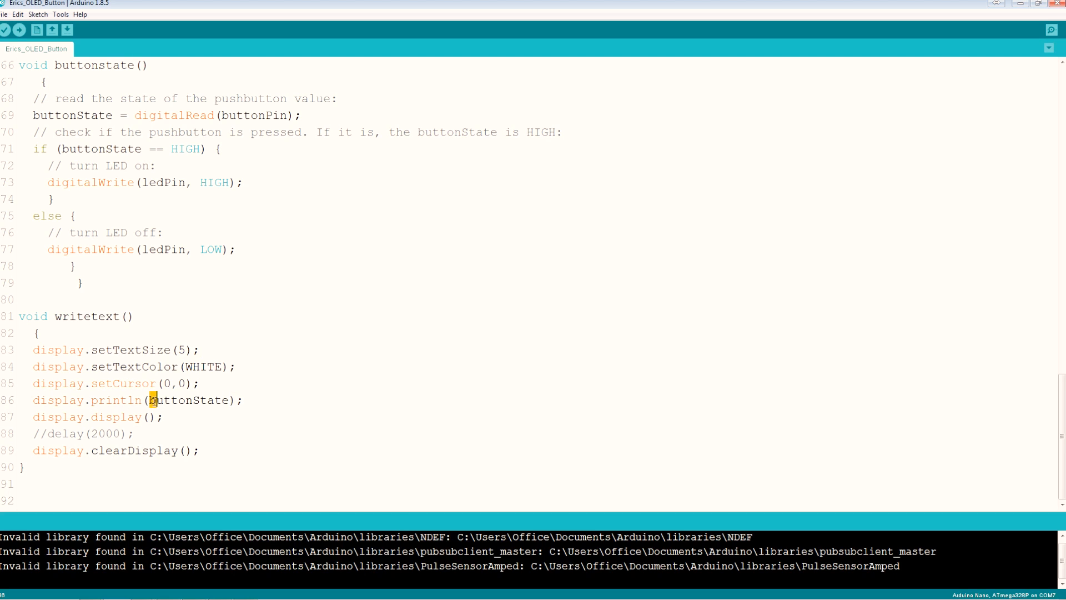
pyautogui.doubleClick(189, 400)
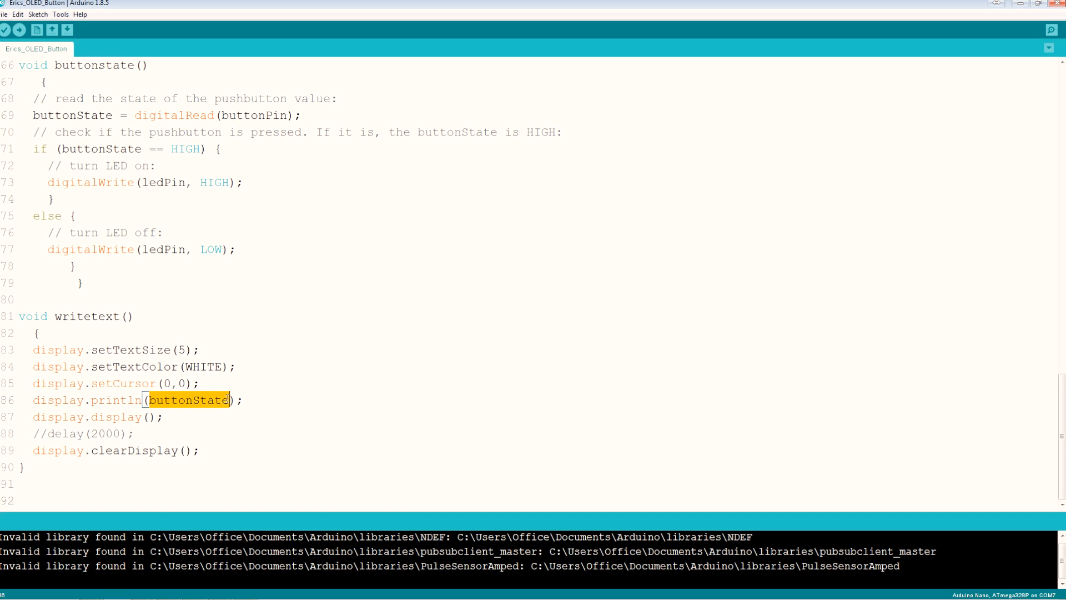
pyautogui.moveTo(231, 151)
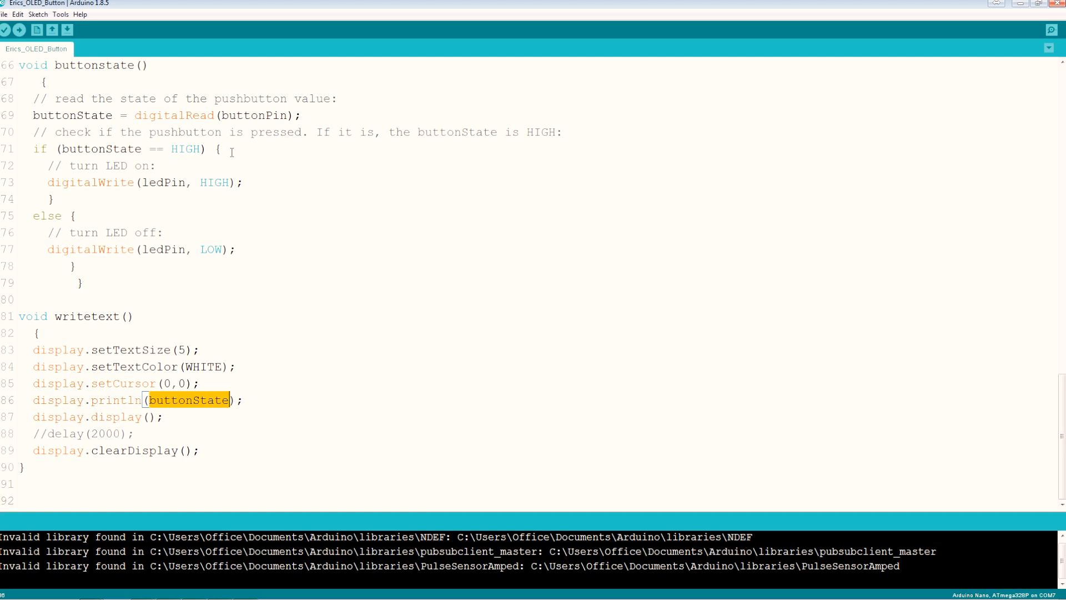
pyautogui.moveTo(219, 196)
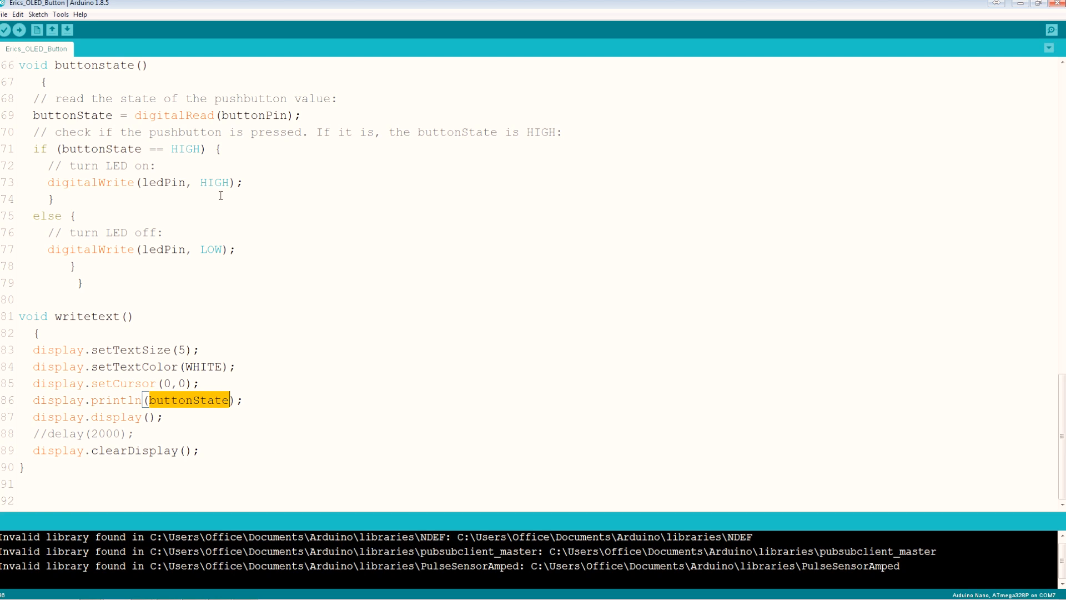
pyautogui.moveTo(107, 445)
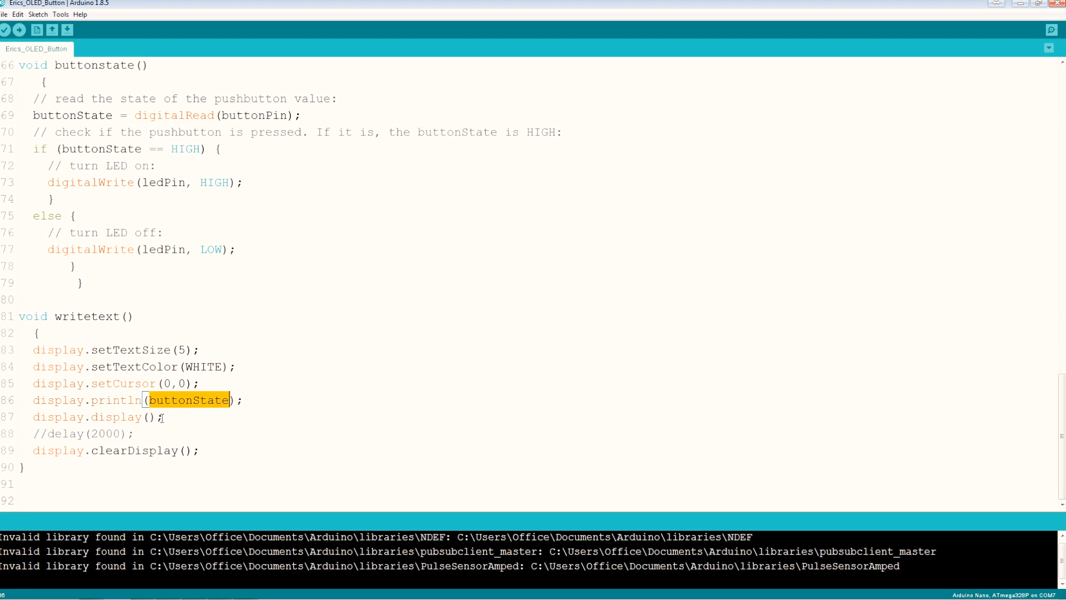
pyautogui.click(140, 434)
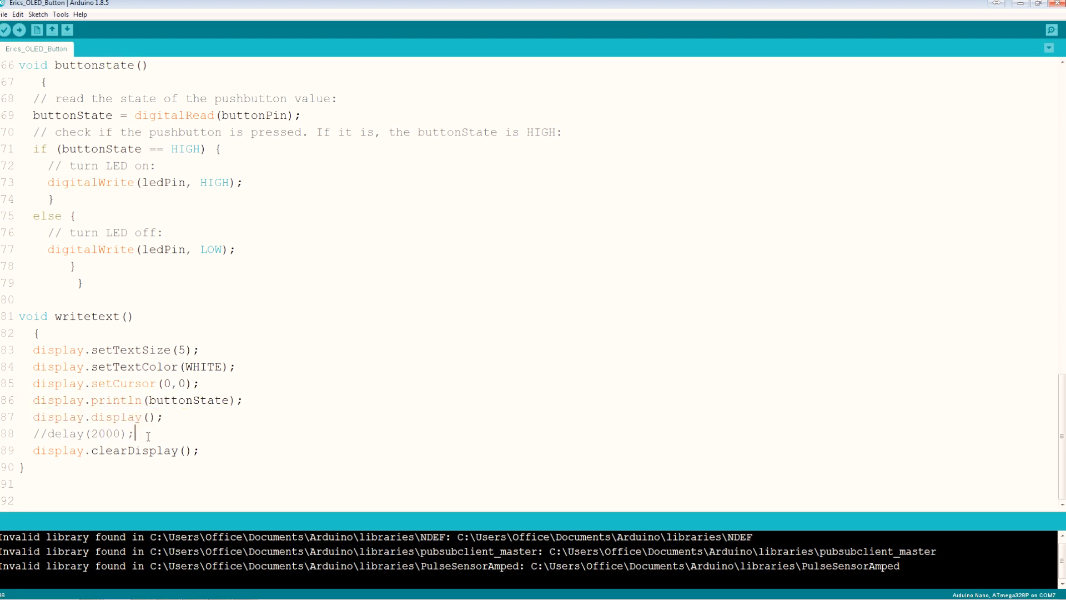
pyautogui.doubleClick(87, 434)
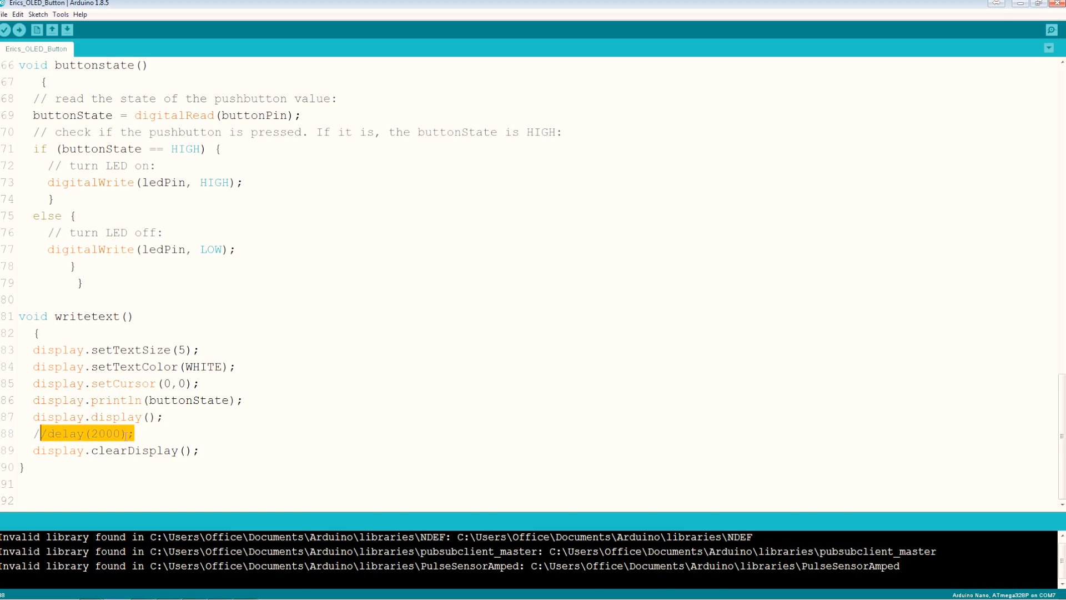